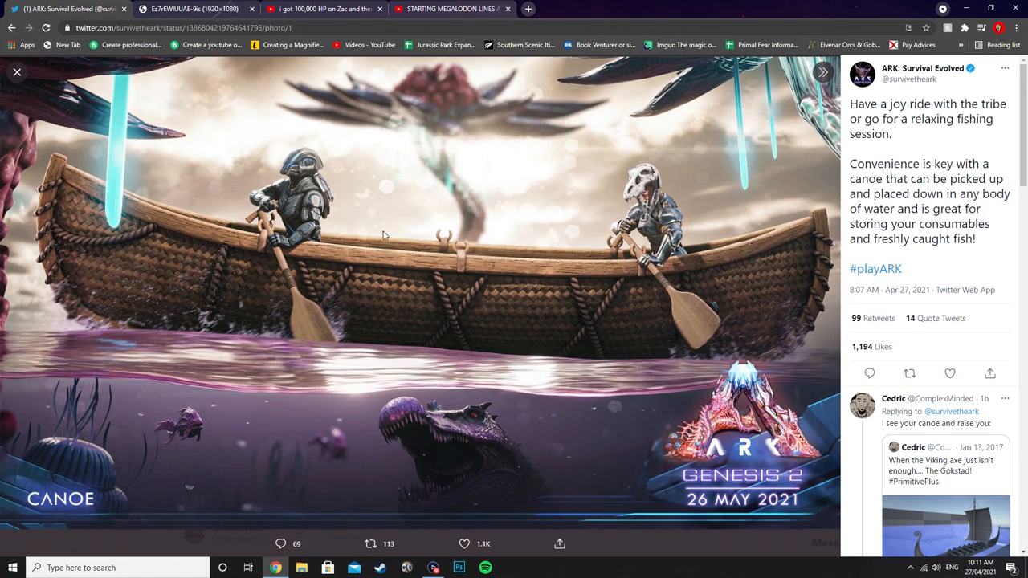
{"action": "mouse_move", "coordinate": [397, 294]}
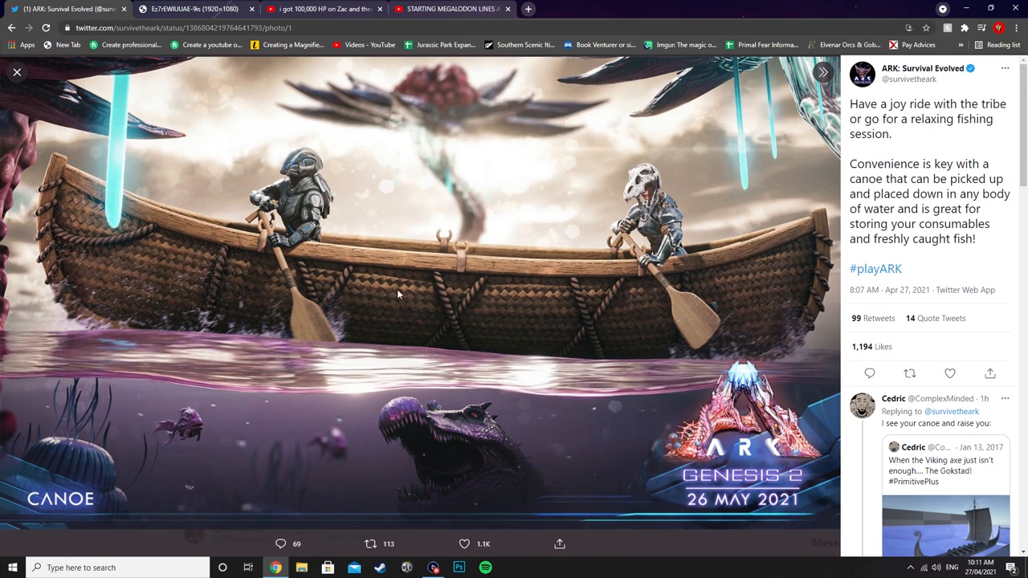
{"action": "mouse_move", "coordinate": [486, 237]}
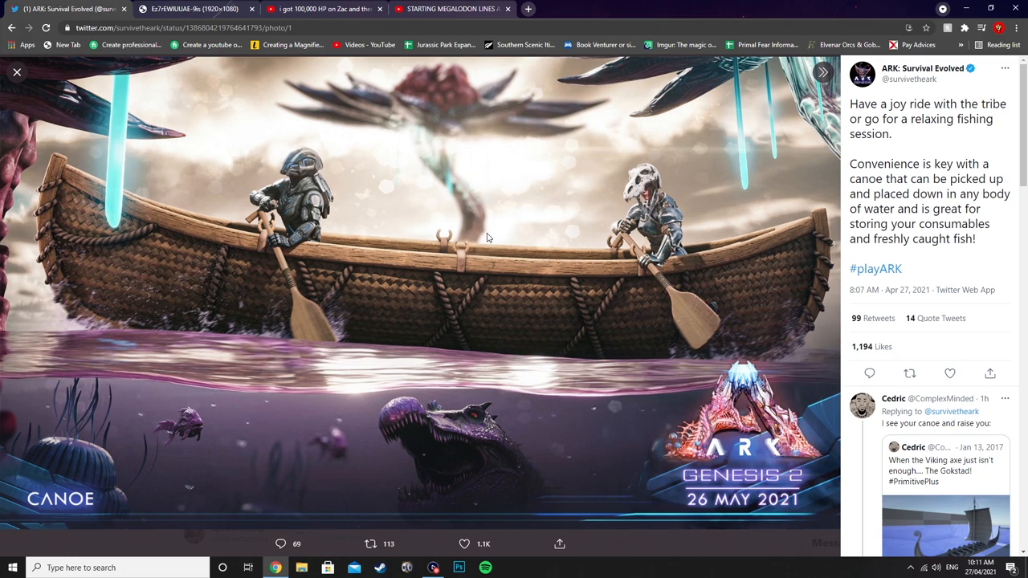
{"action": "mouse_move", "coordinate": [480, 237]}
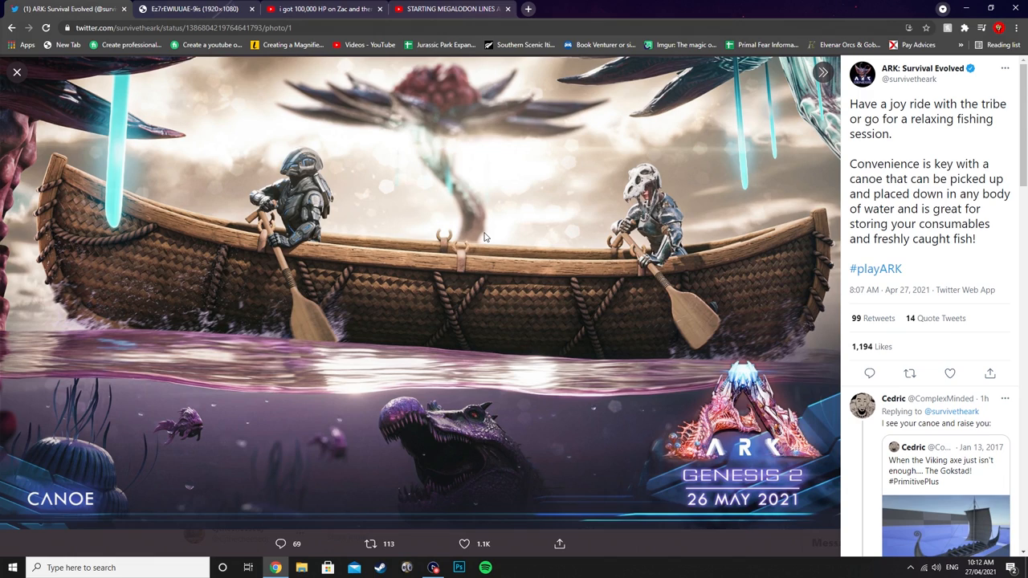
{"action": "mouse_move", "coordinate": [858, 147]}
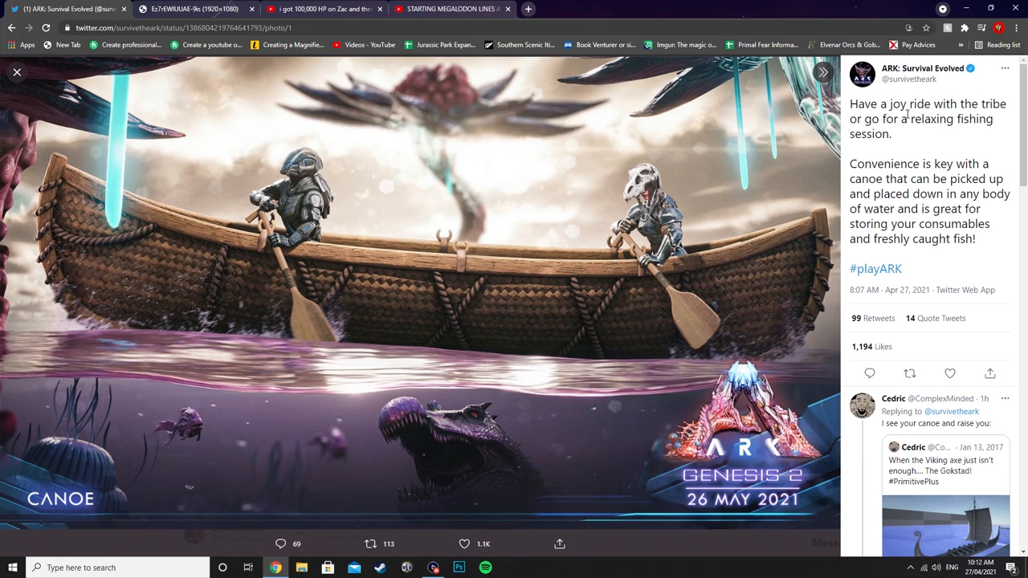
{"action": "mouse_move", "coordinate": [918, 155]}
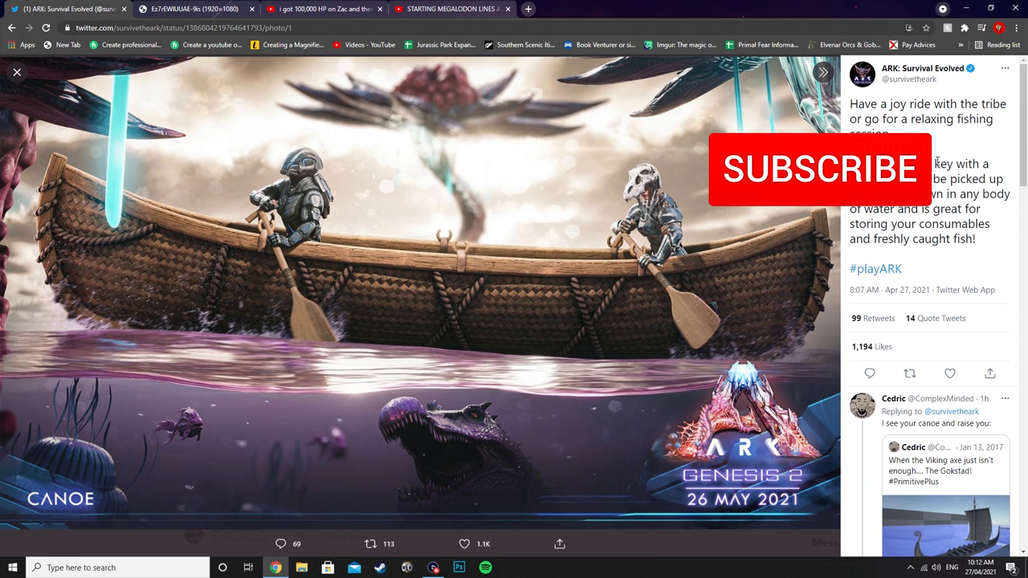
Step: Zoom the pbs.twimg.com canoe image to its full 1920×1080 size
{"action": "left_click", "coordinate": [819, 169]}
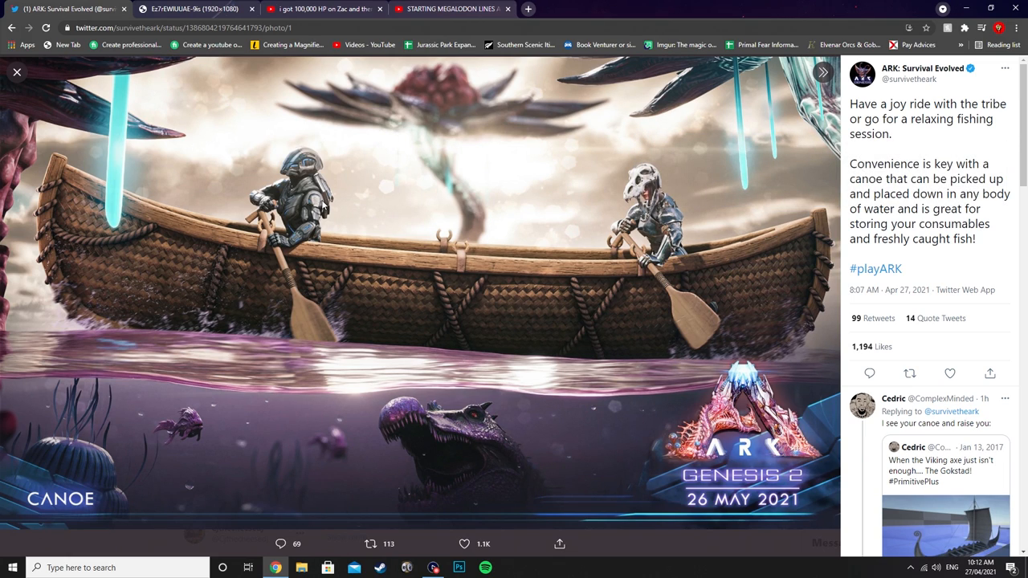
{"action": "mouse_move", "coordinate": [325, 205]}
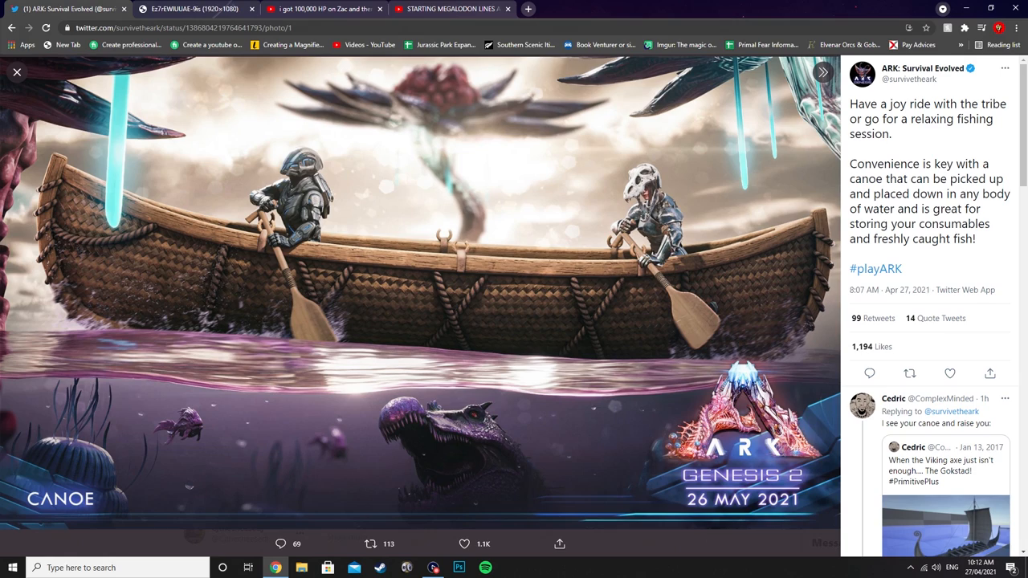
{"action": "mouse_move", "coordinate": [487, 271]}
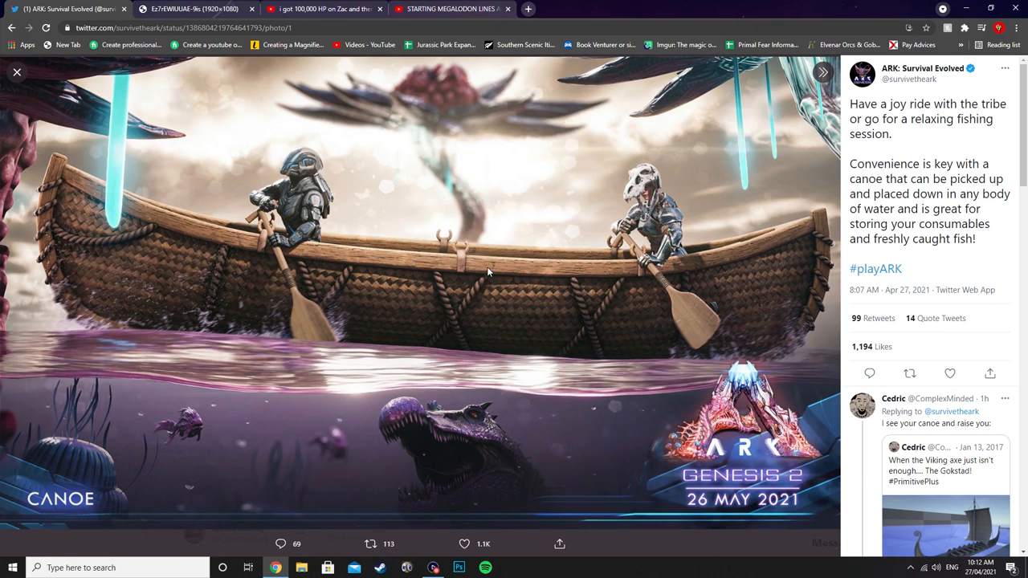
{"action": "mouse_move", "coordinate": [489, 263]}
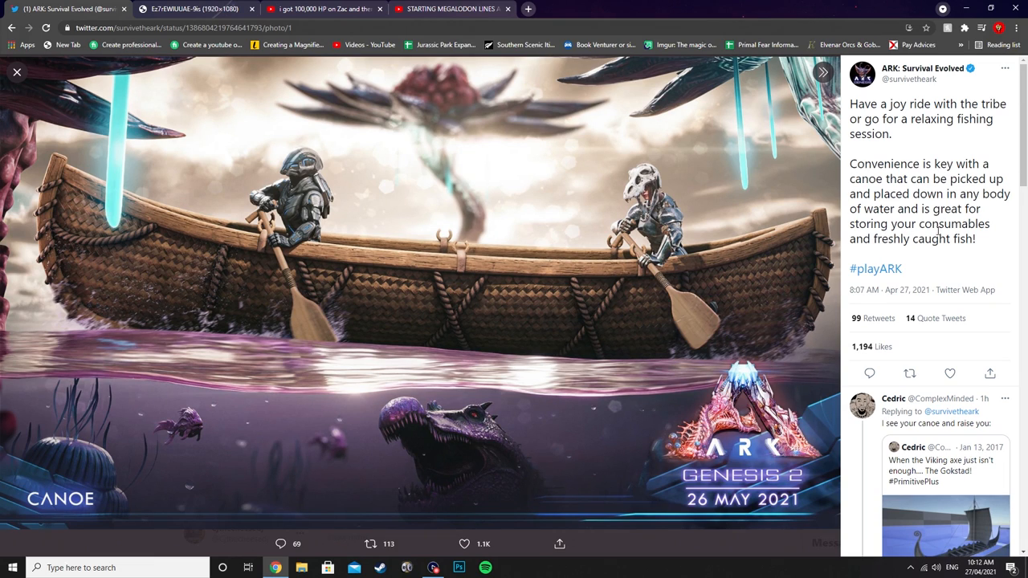
{"action": "mouse_move", "coordinate": [935, 254]}
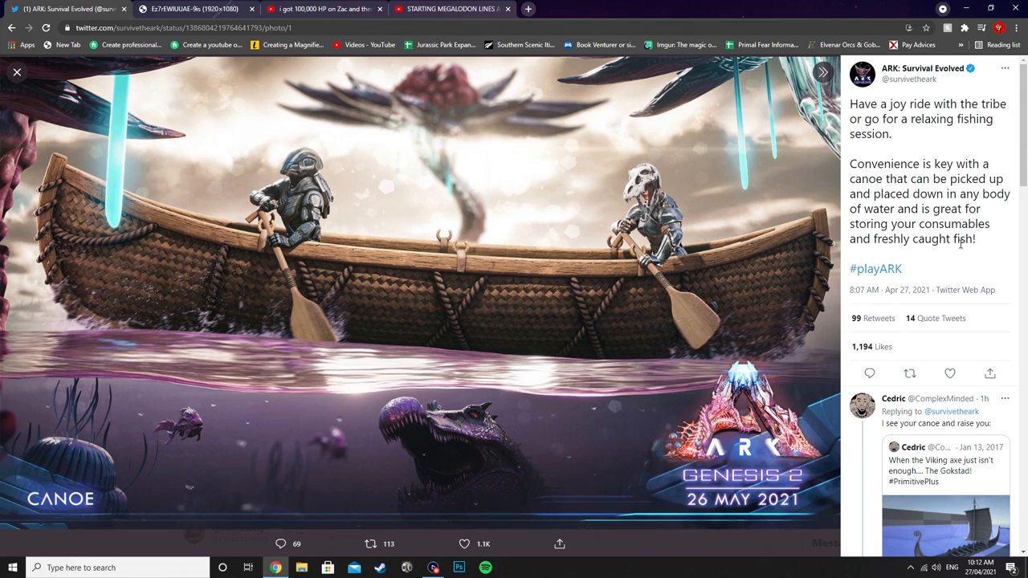
{"action": "mouse_move", "coordinate": [478, 399]}
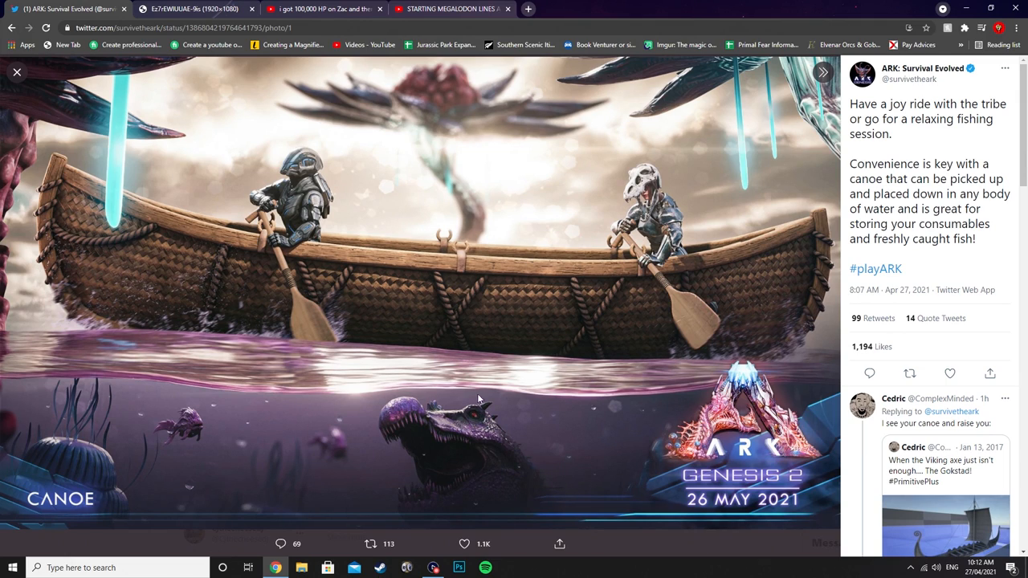
{"action": "mouse_move", "coordinate": [383, 334]}
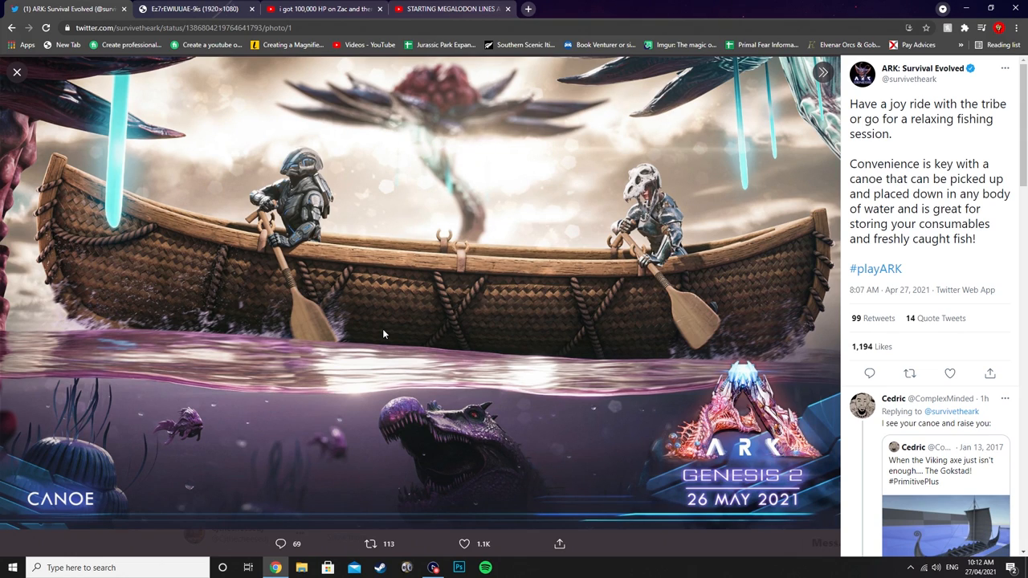
{"action": "mouse_move", "coordinate": [752, 230]}
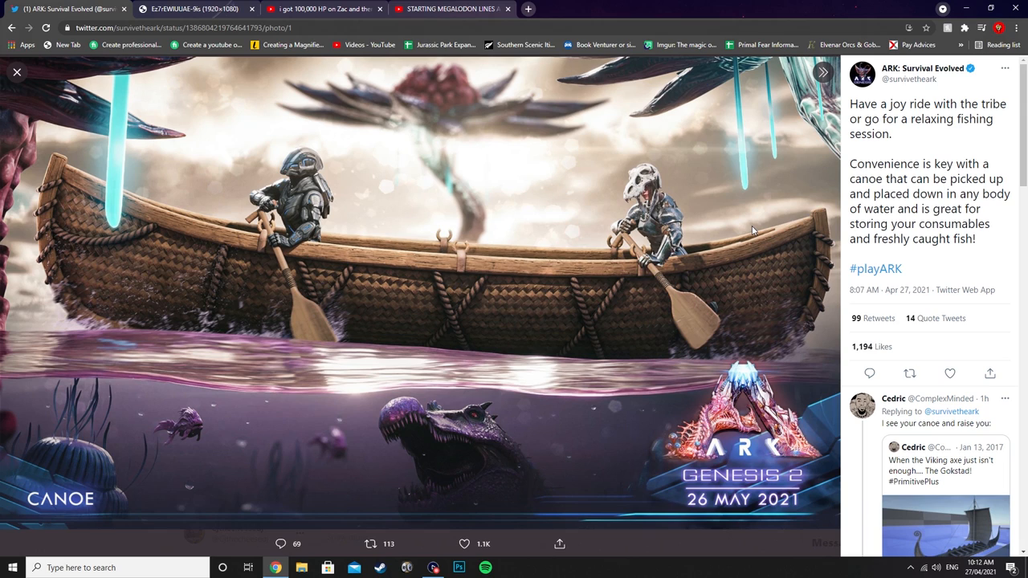
{"action": "mouse_move", "coordinate": [395, 342]}
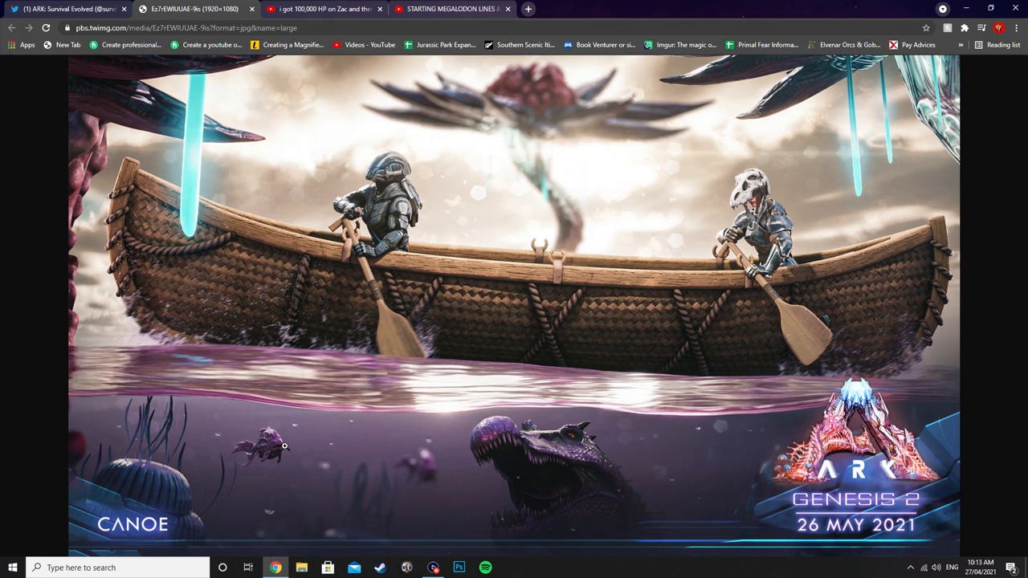
{"action": "mouse_move", "coordinate": [566, 162]}
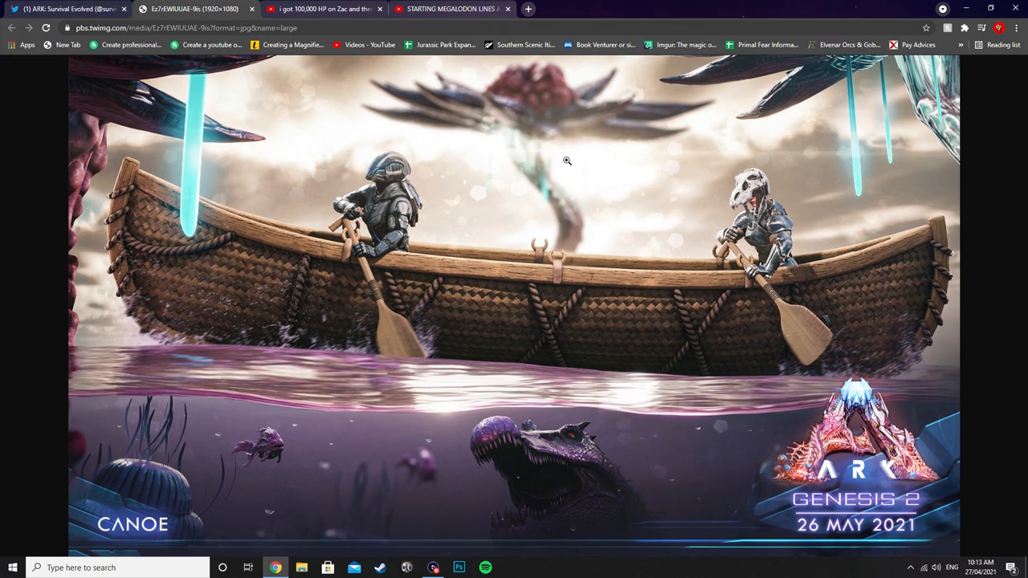
{"action": "mouse_move", "coordinate": [534, 154]}
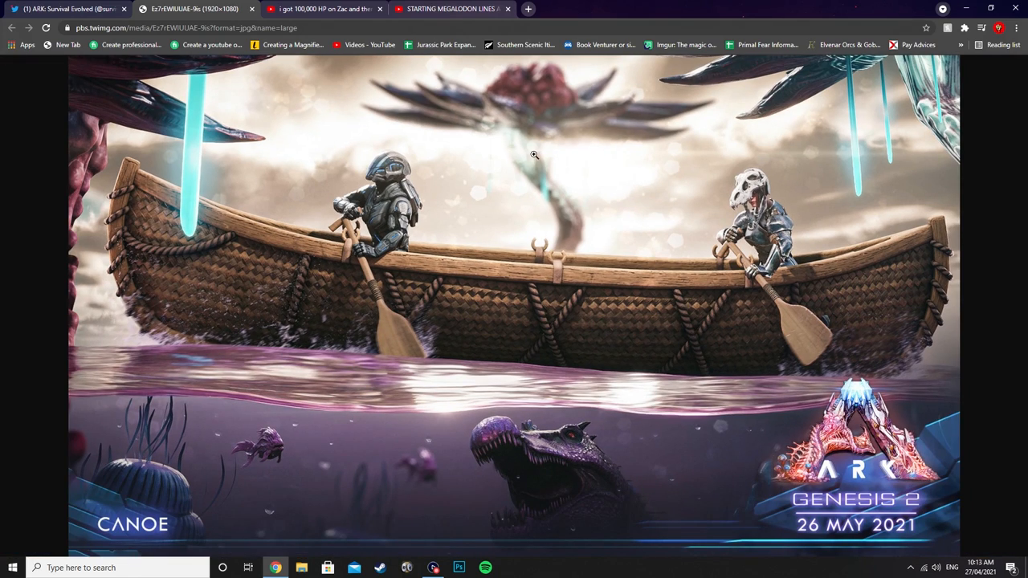
{"action": "mouse_move", "coordinate": [182, 245]}
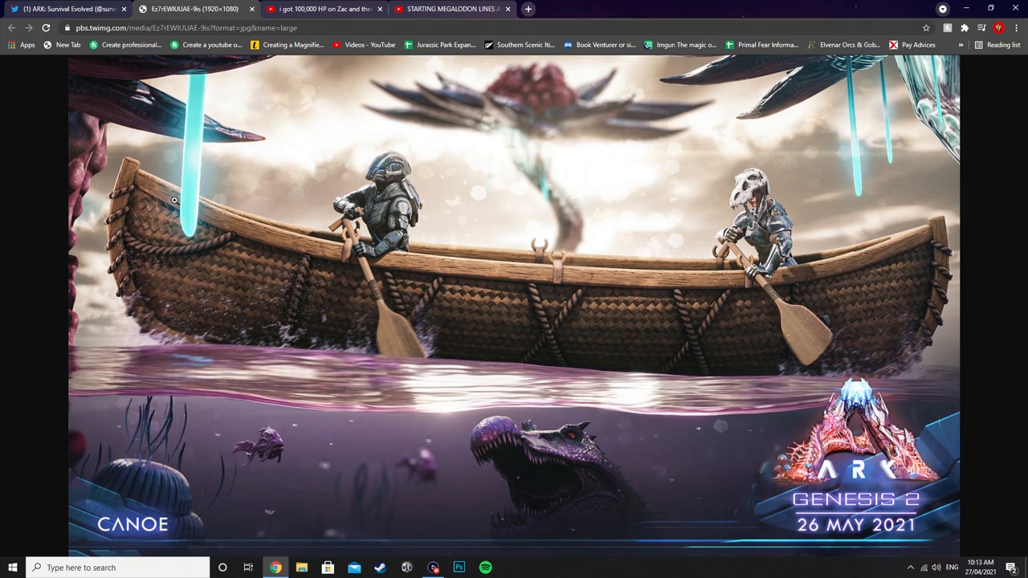
{"action": "mouse_move", "coordinate": [226, 106]}
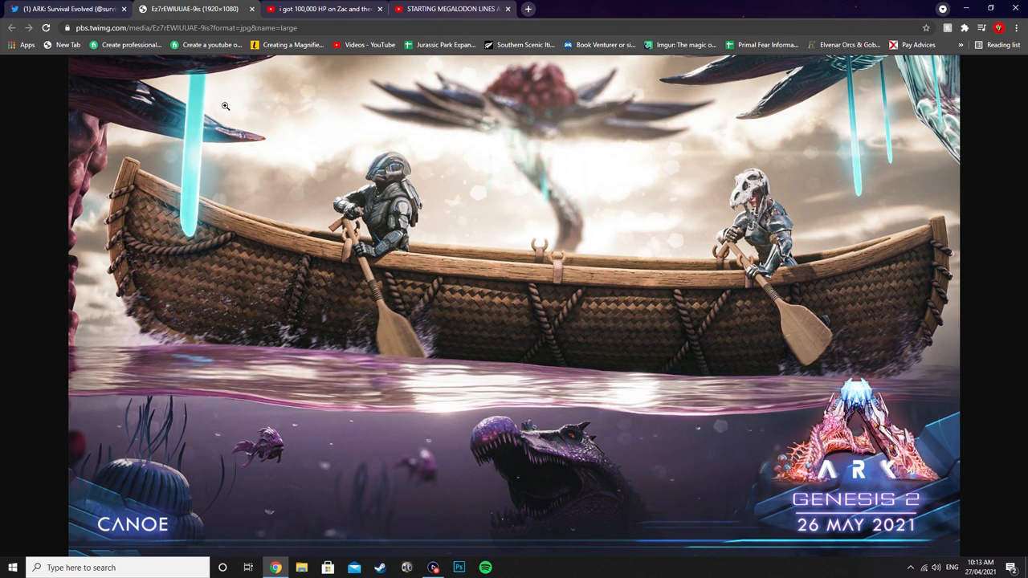
{"action": "mouse_move", "coordinate": [186, 214]}
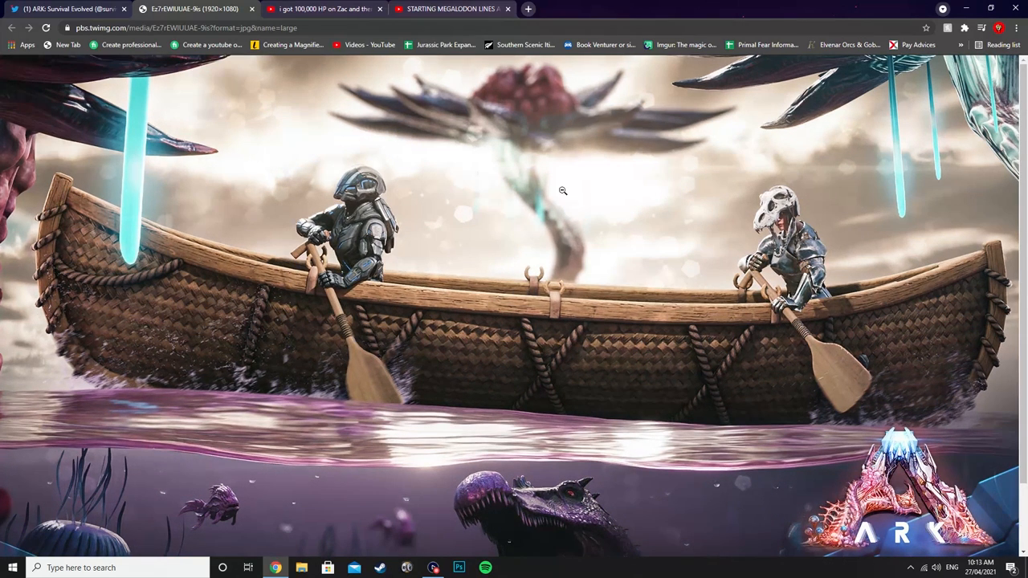
{"action": "mouse_move", "coordinate": [528, 175]}
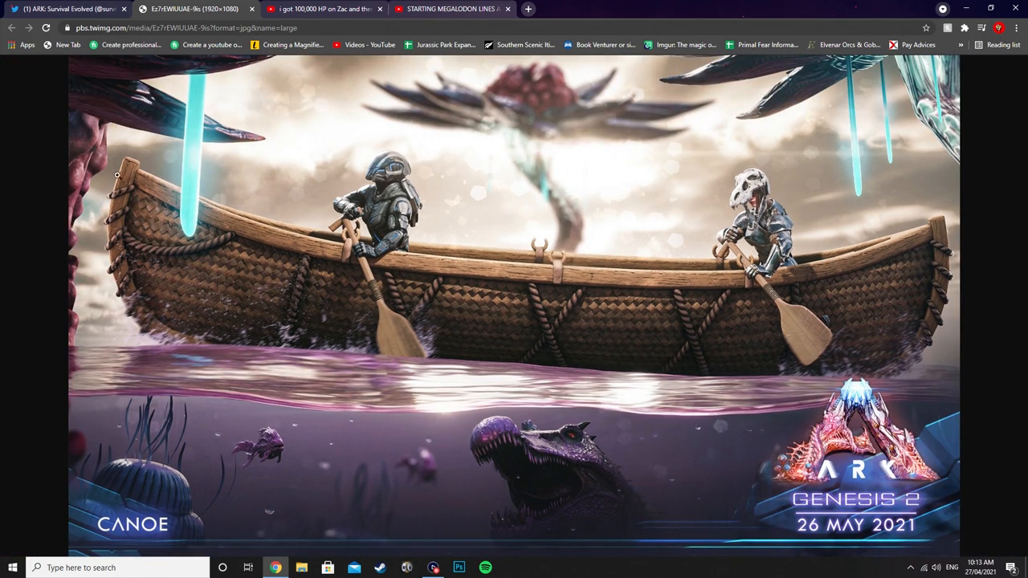
{"action": "mouse_move", "coordinate": [255, 213]}
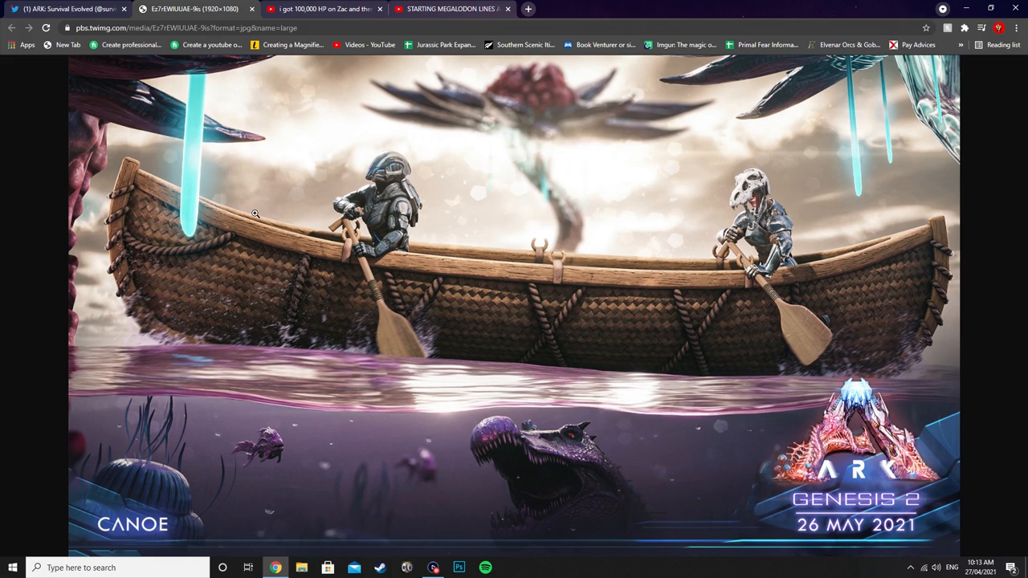
{"action": "mouse_move", "coordinate": [877, 161]}
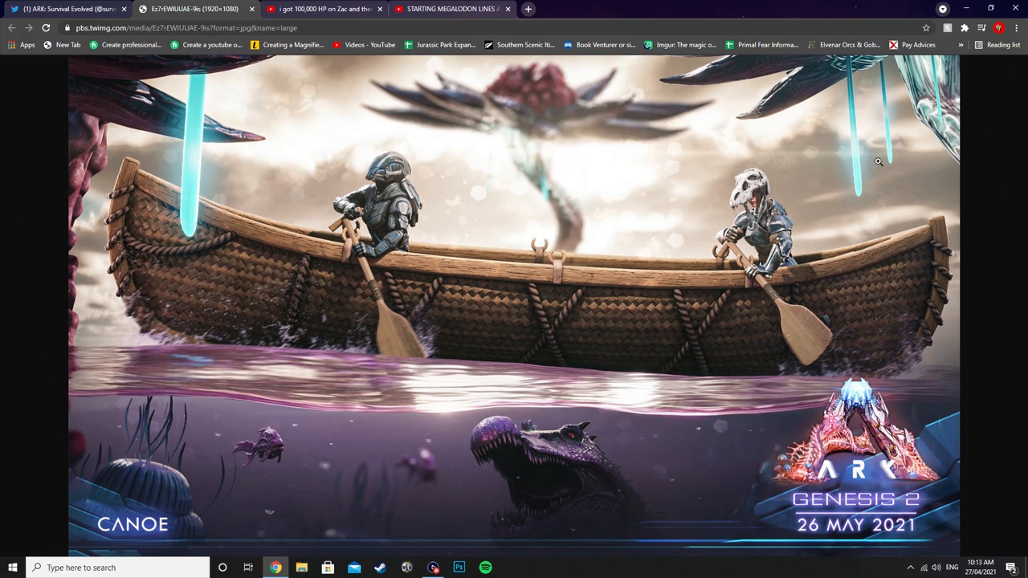
{"action": "mouse_move", "coordinate": [324, 308]}
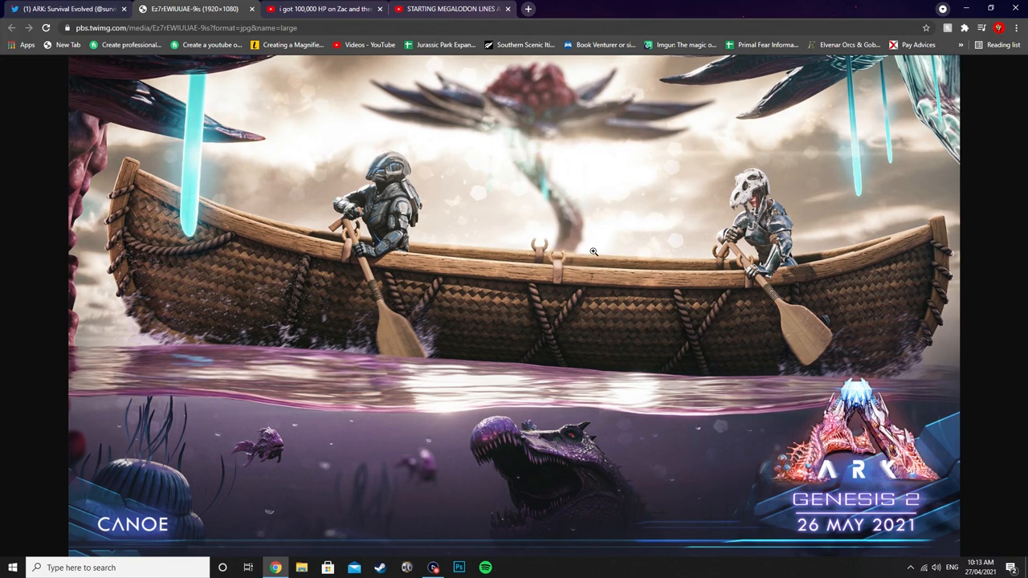
{"action": "mouse_move", "coordinate": [527, 325]}
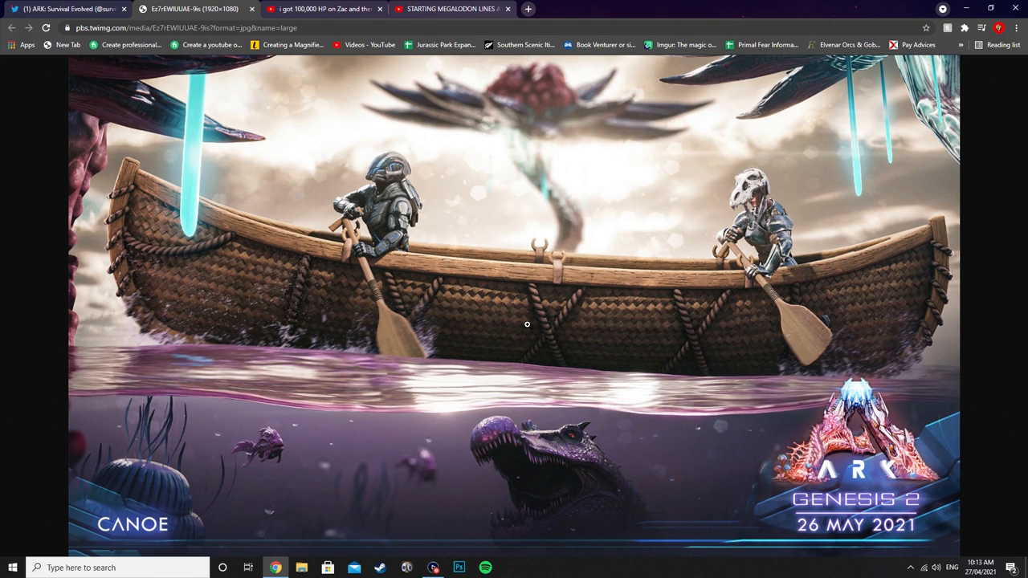
{"action": "mouse_move", "coordinate": [465, 357]}
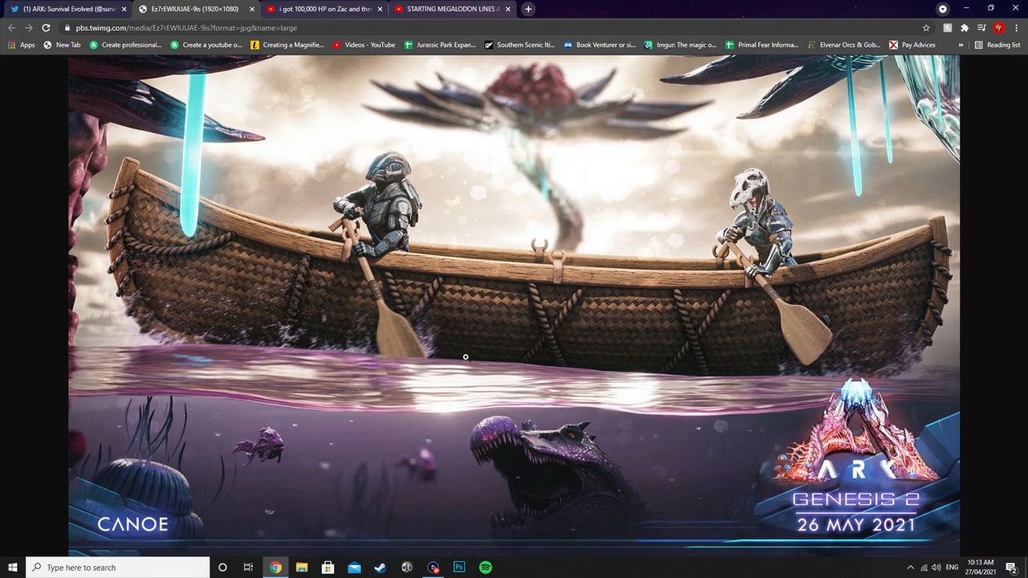
{"action": "mouse_move", "coordinate": [480, 396]}
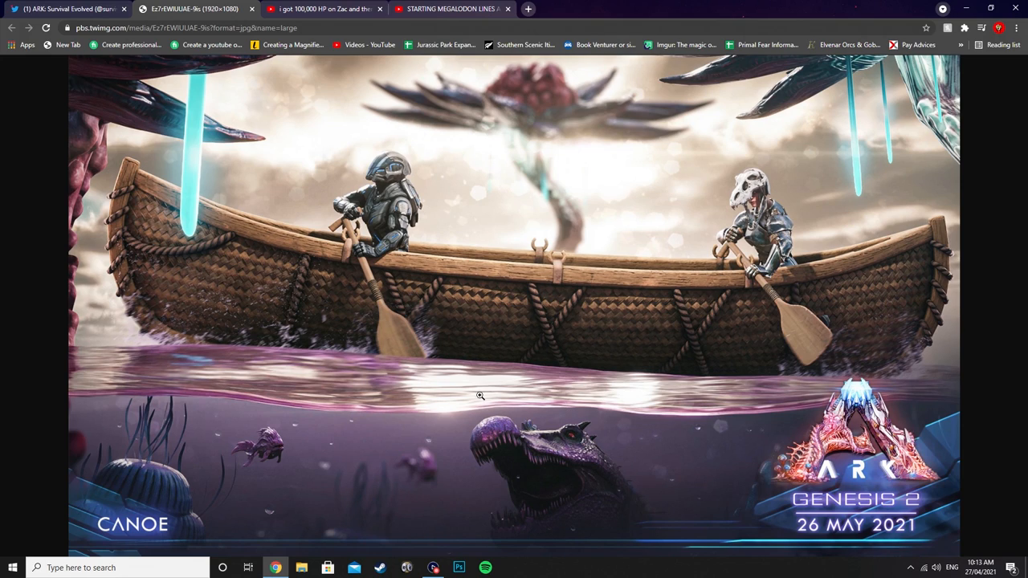
{"action": "mouse_move", "coordinate": [197, 177]}
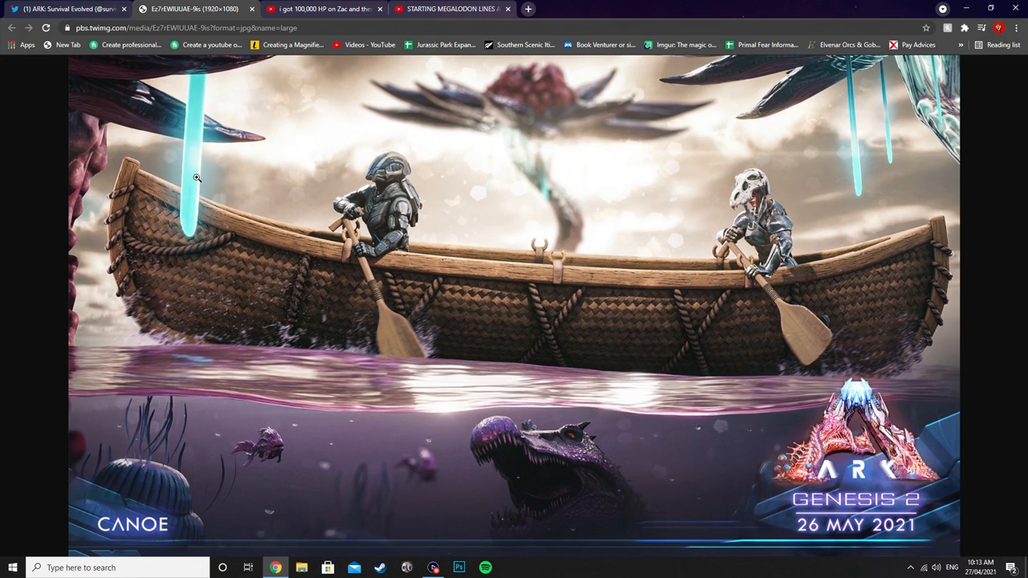
{"action": "mouse_move", "coordinate": [489, 100]}
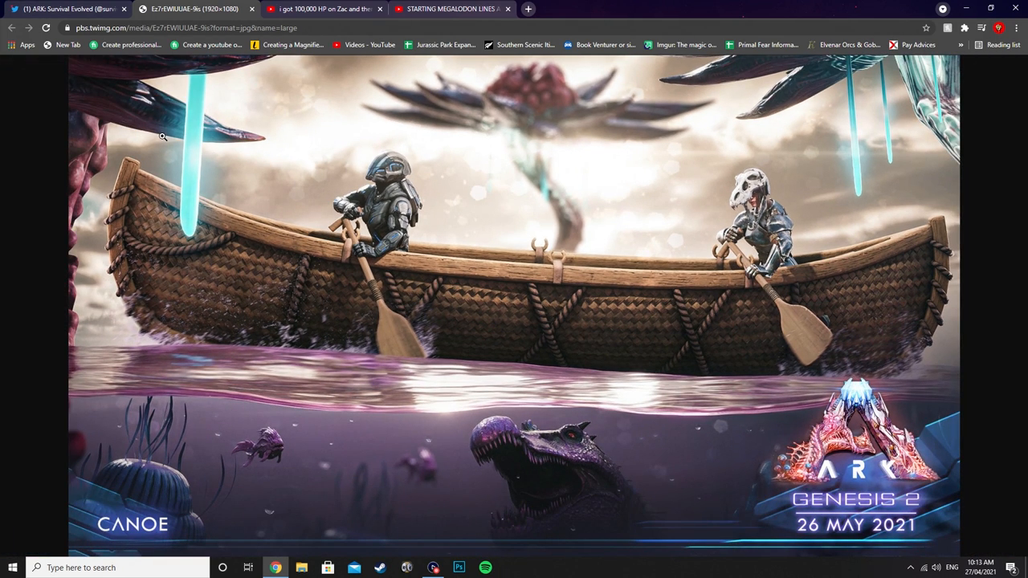
{"action": "mouse_move", "coordinate": [613, 274]}
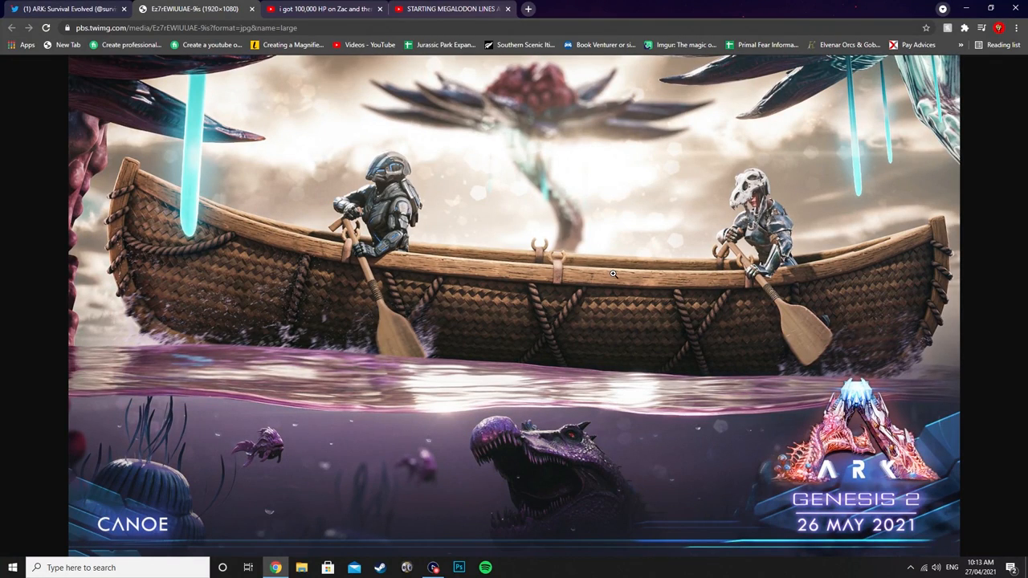
{"action": "mouse_move", "coordinate": [595, 276]}
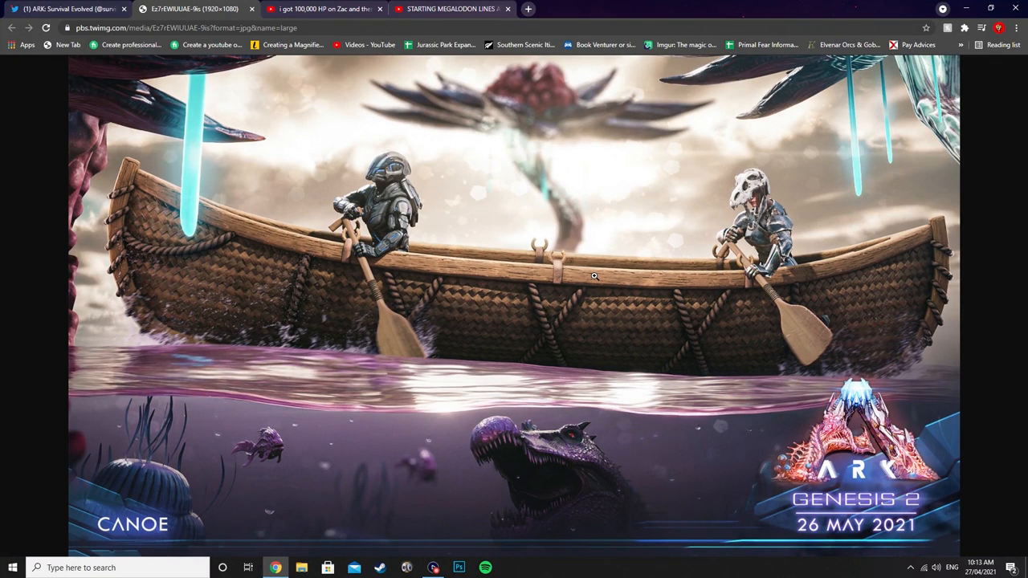